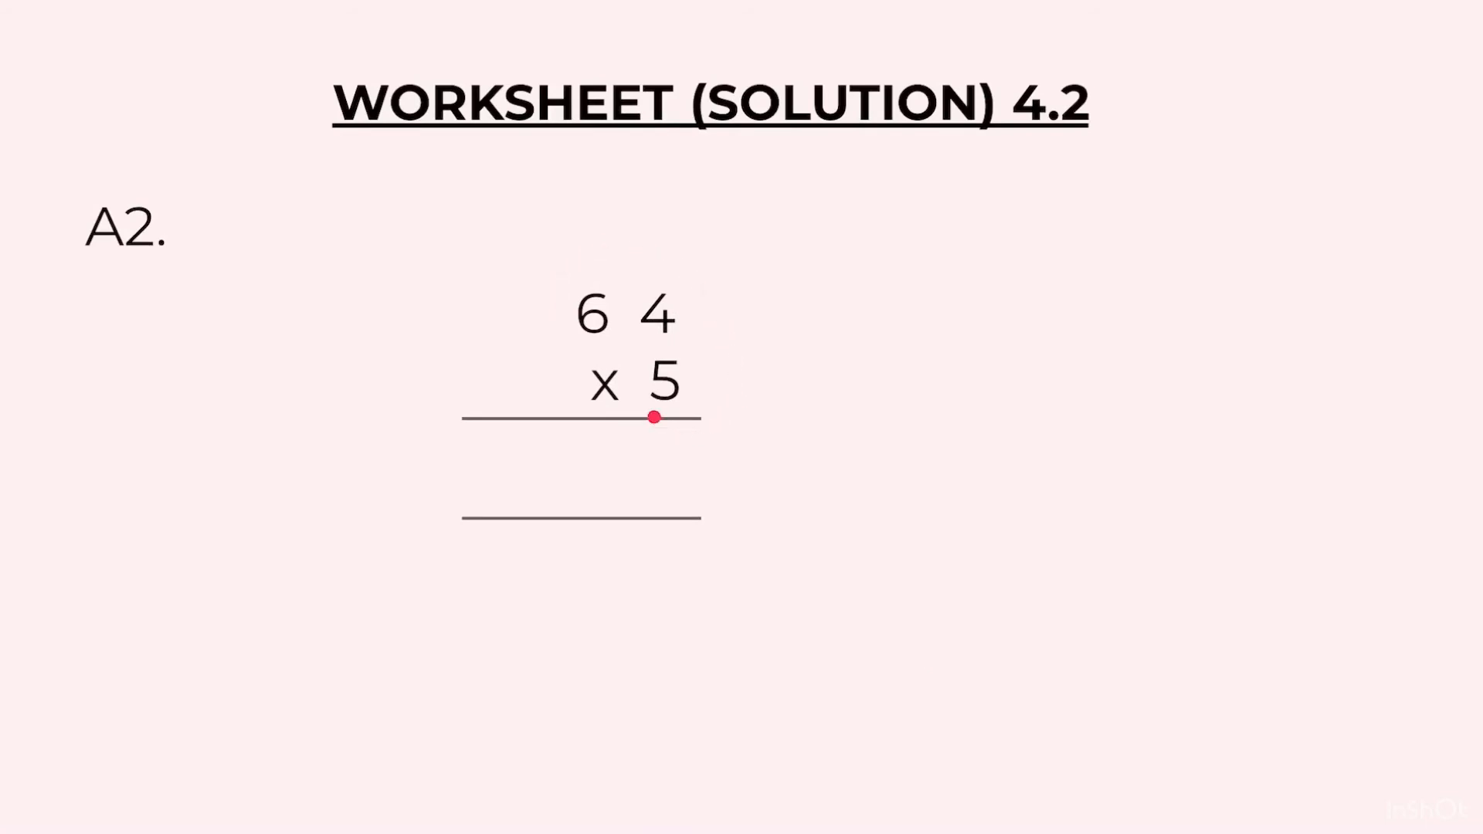
{"action": "mouse_move", "coordinate": [664, 288]}
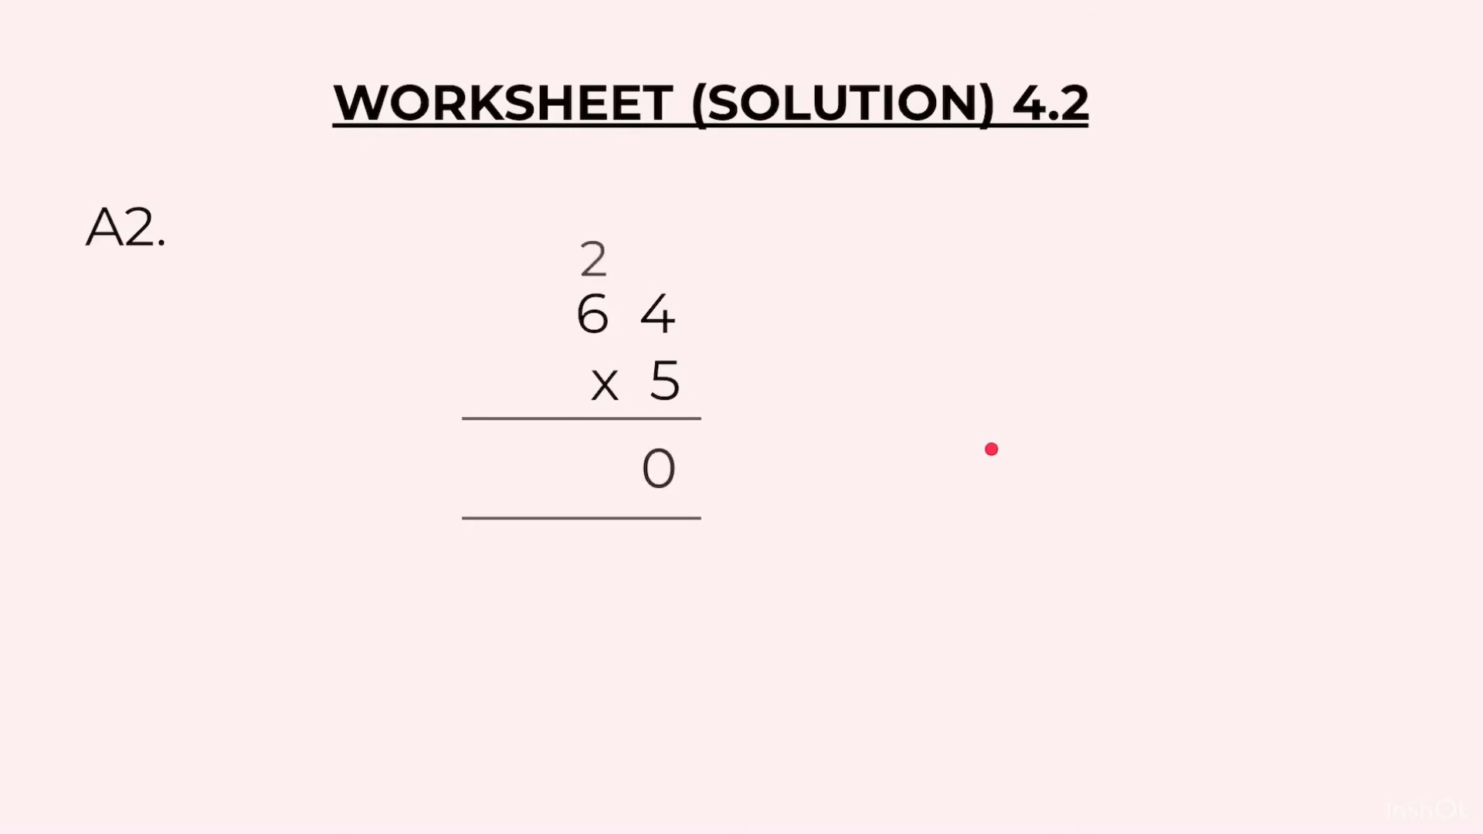
{"action": "mouse_move", "coordinate": [578, 304]}
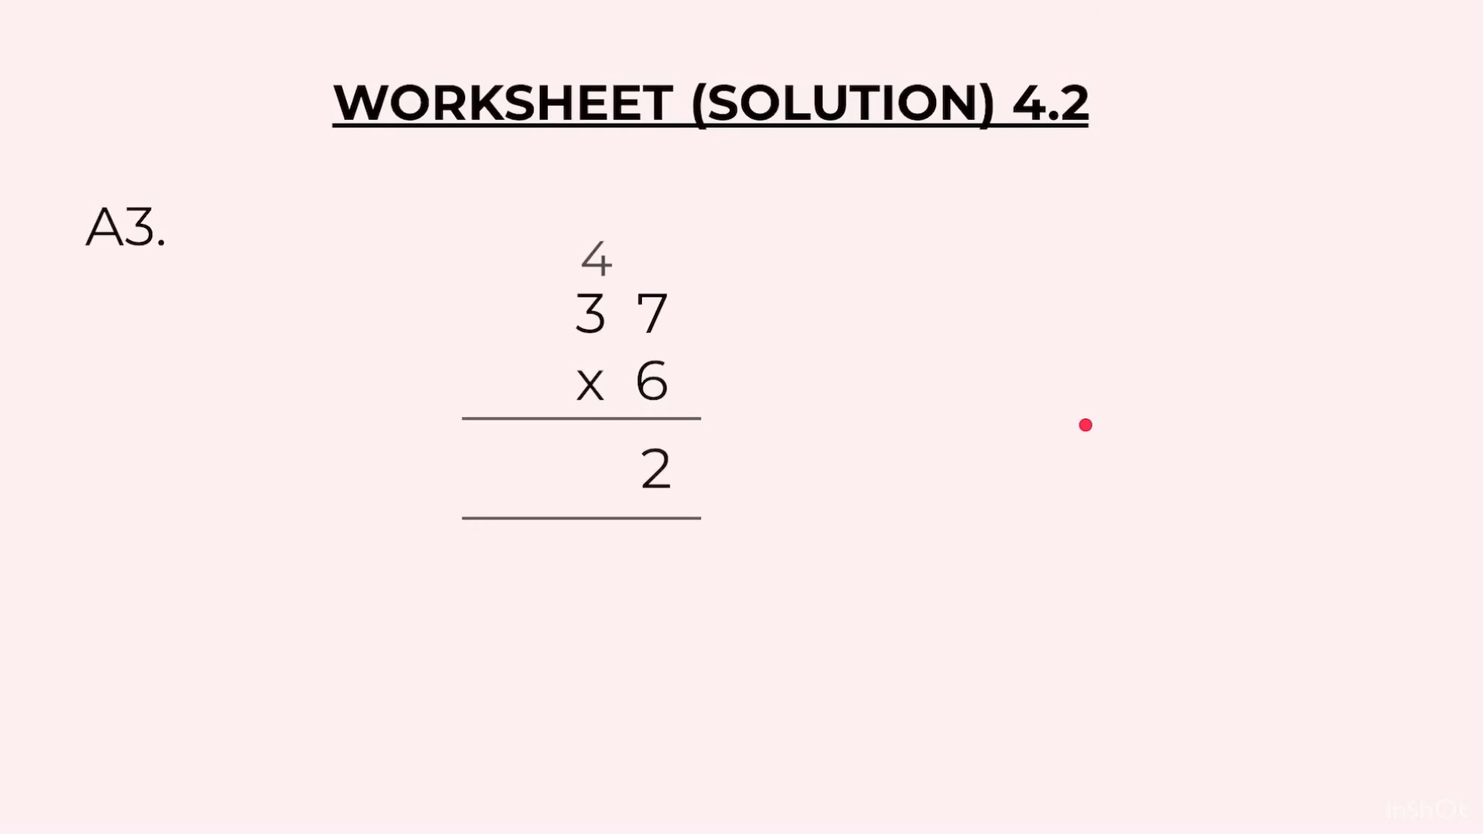
{"action": "mouse_move", "coordinate": [637, 278]}
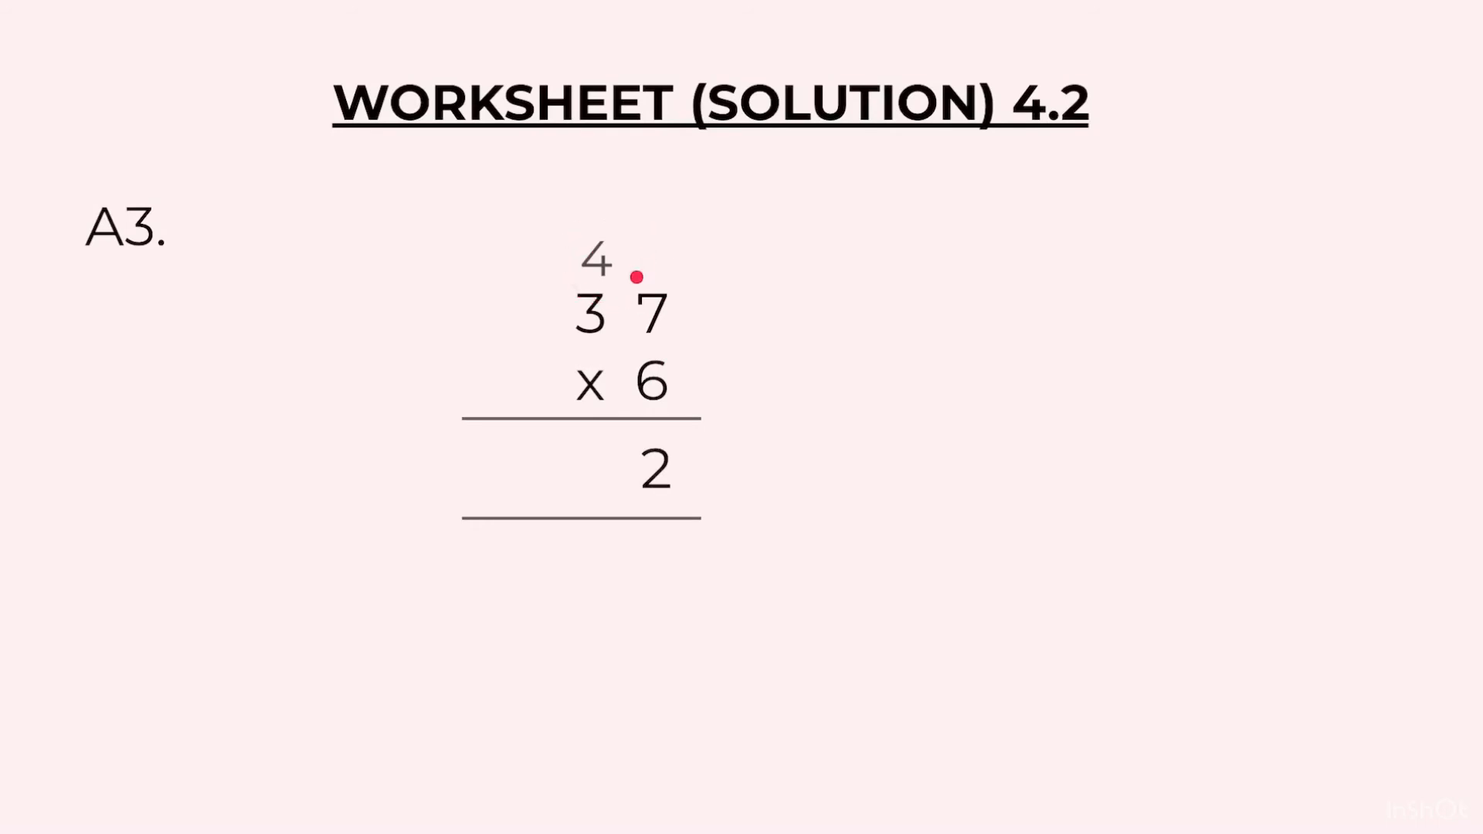
{"action": "mouse_move", "coordinate": [585, 290]}
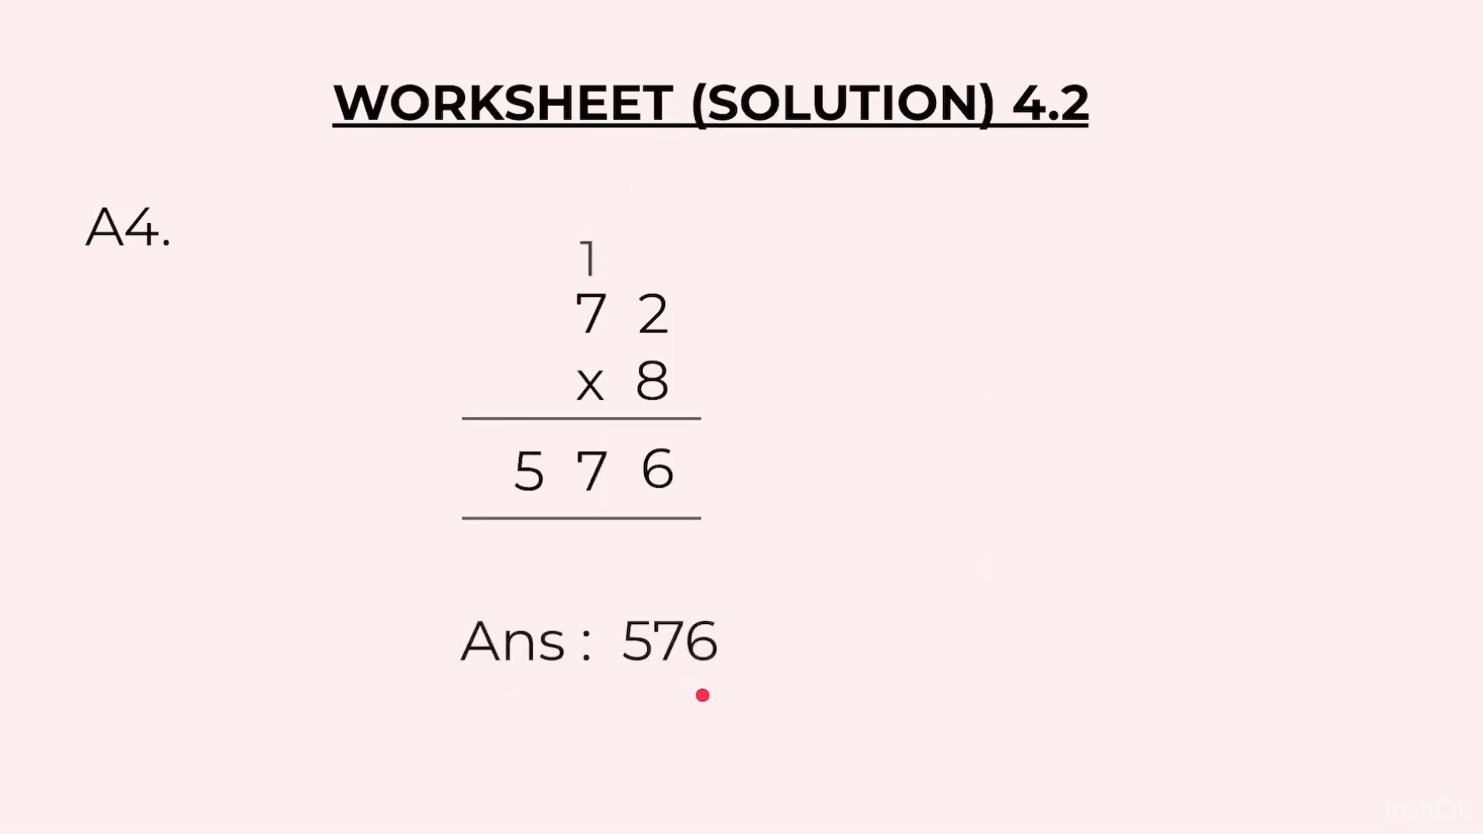
{"action": "mouse_move", "coordinate": [818, 687]}
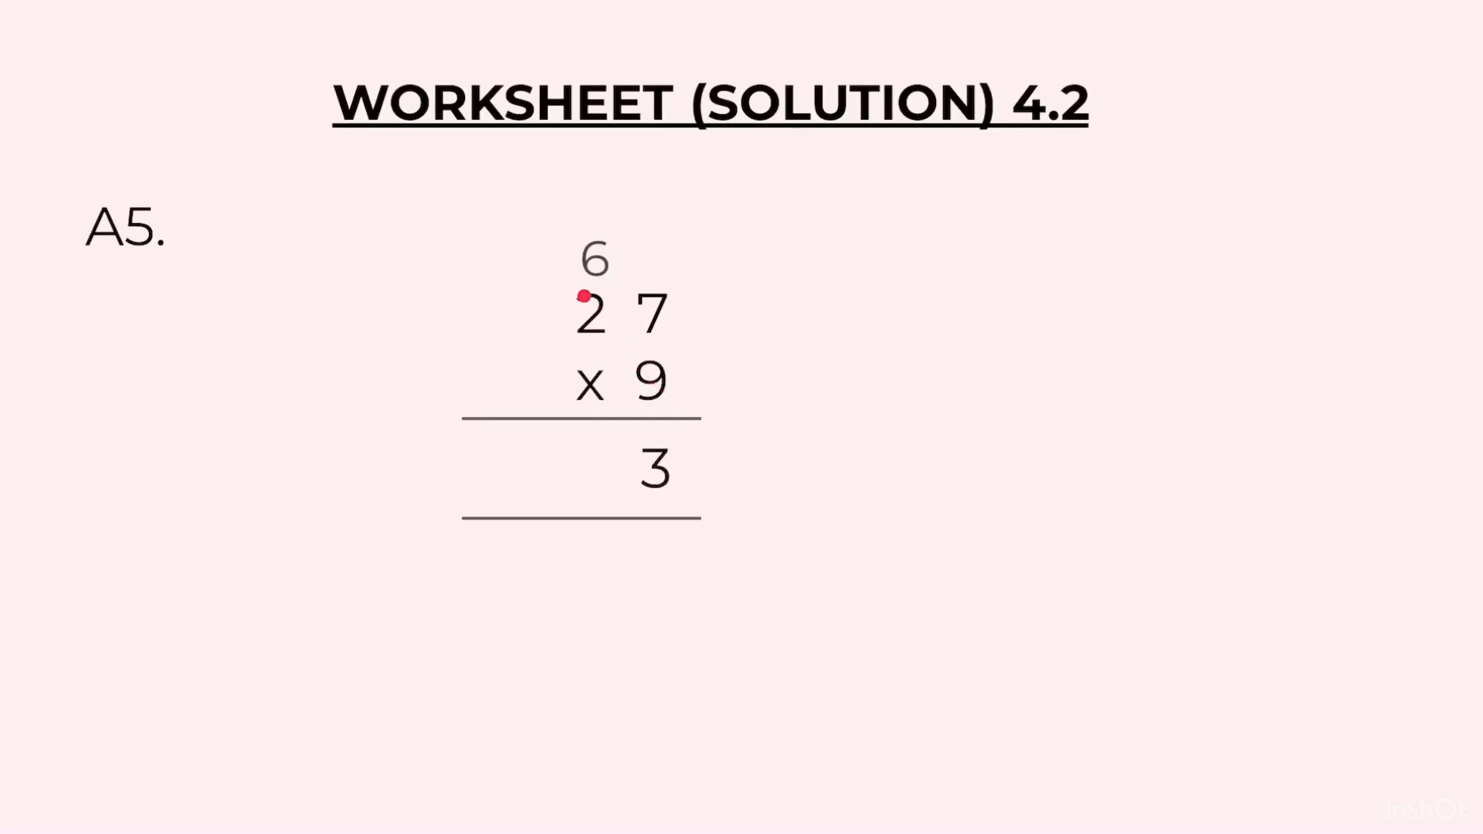
{"action": "mouse_move", "coordinate": [1045, 393]}
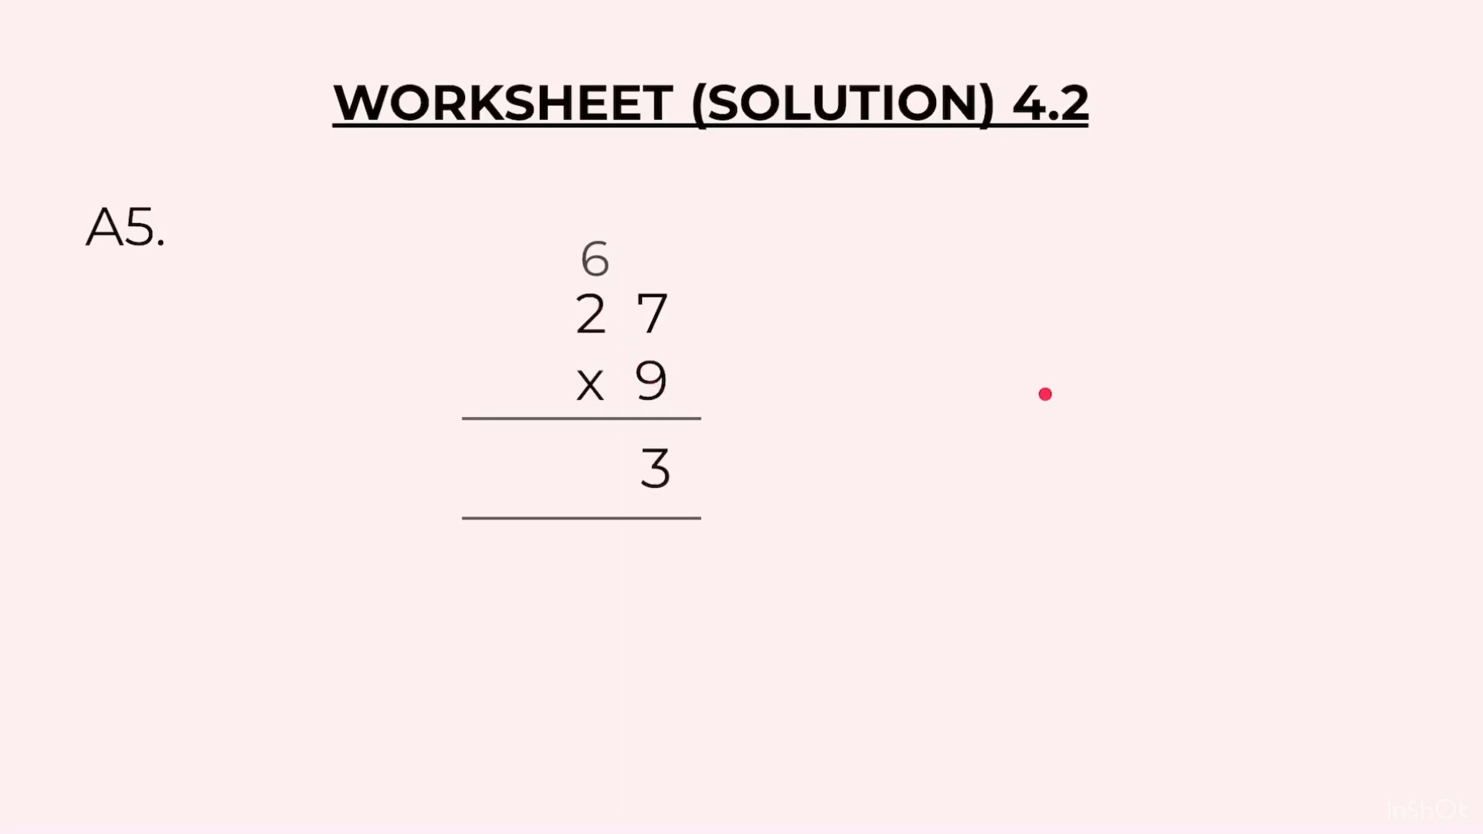